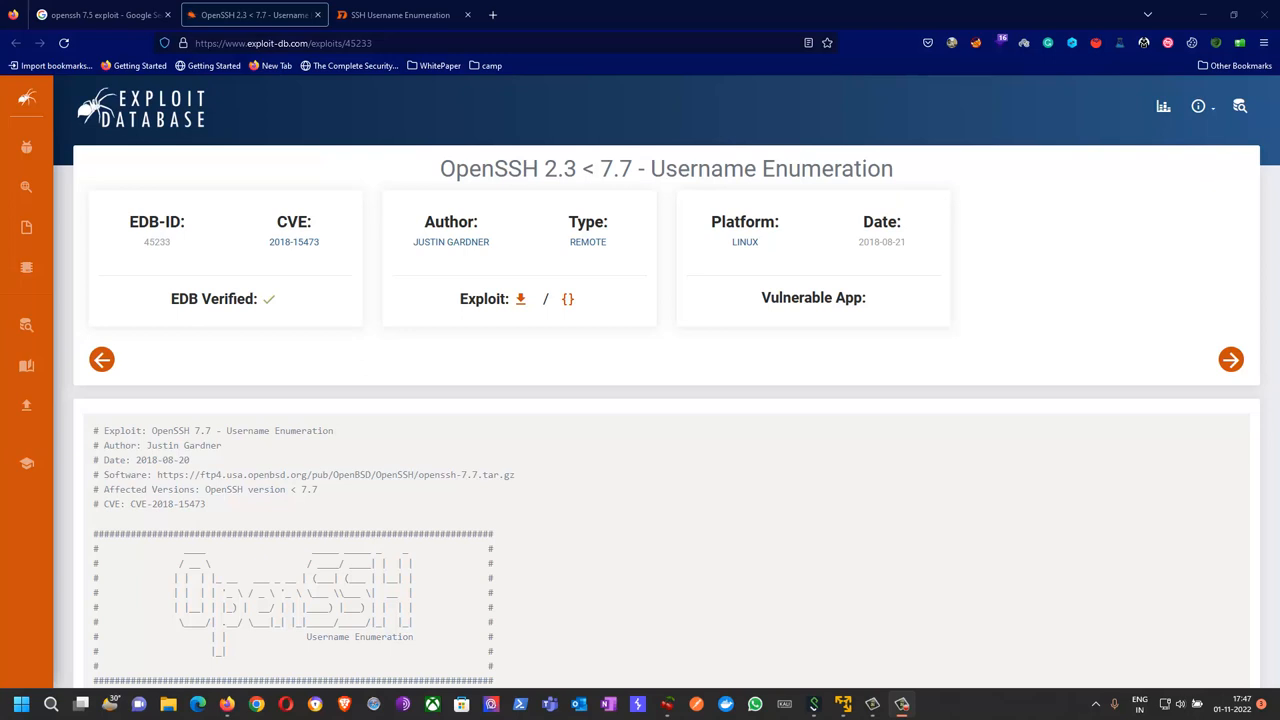
{"action": "mouse_move", "coordinate": [716, 584]}
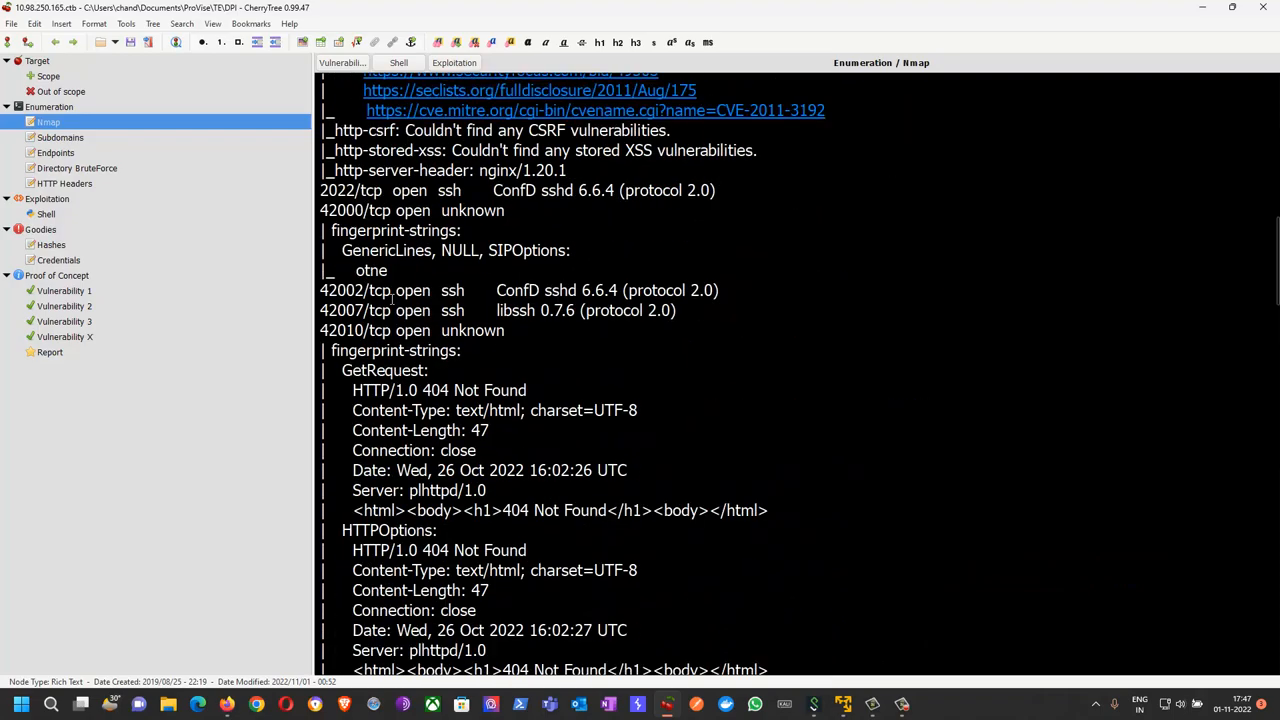
- Scroll the CherryTree Nmap notes down to the 42042/tcp OpenSSH 7.5 entry and its exploits
{"action": "scroll", "scroll_direction": "down", "scroll_amount": 3}
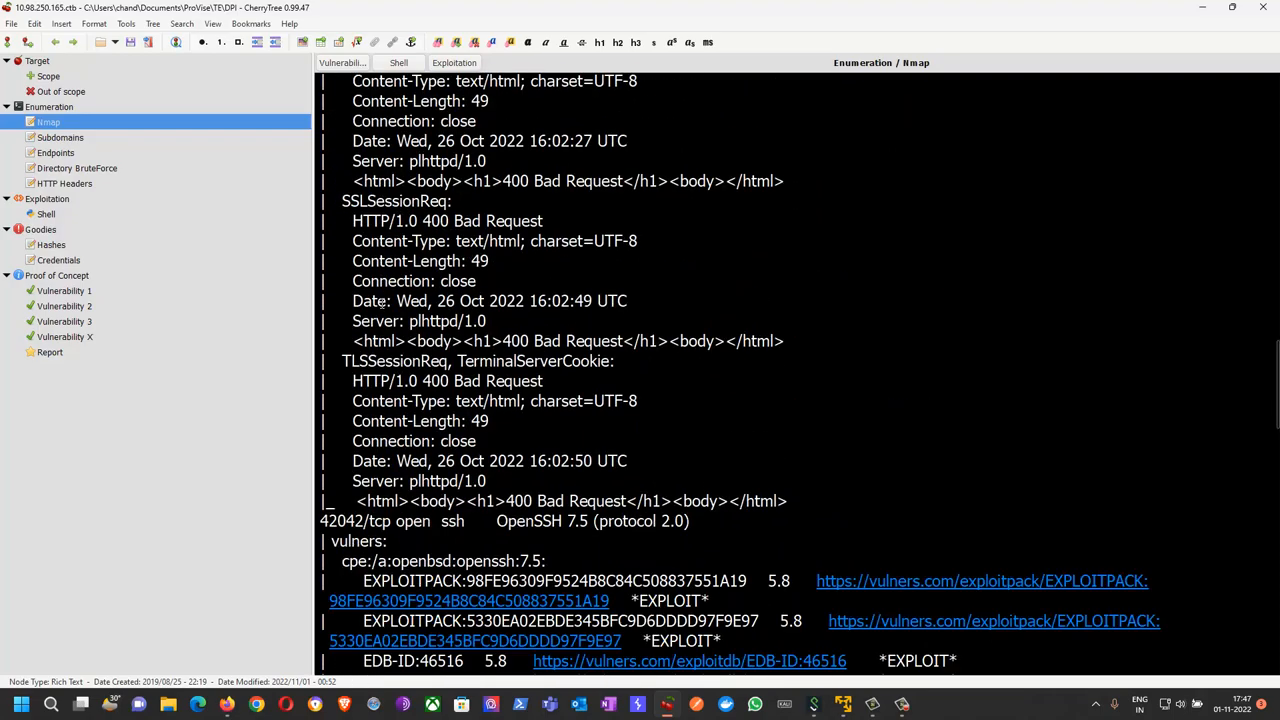
{"action": "scroll", "scroll_direction": "down", "scroll_amount": 3}
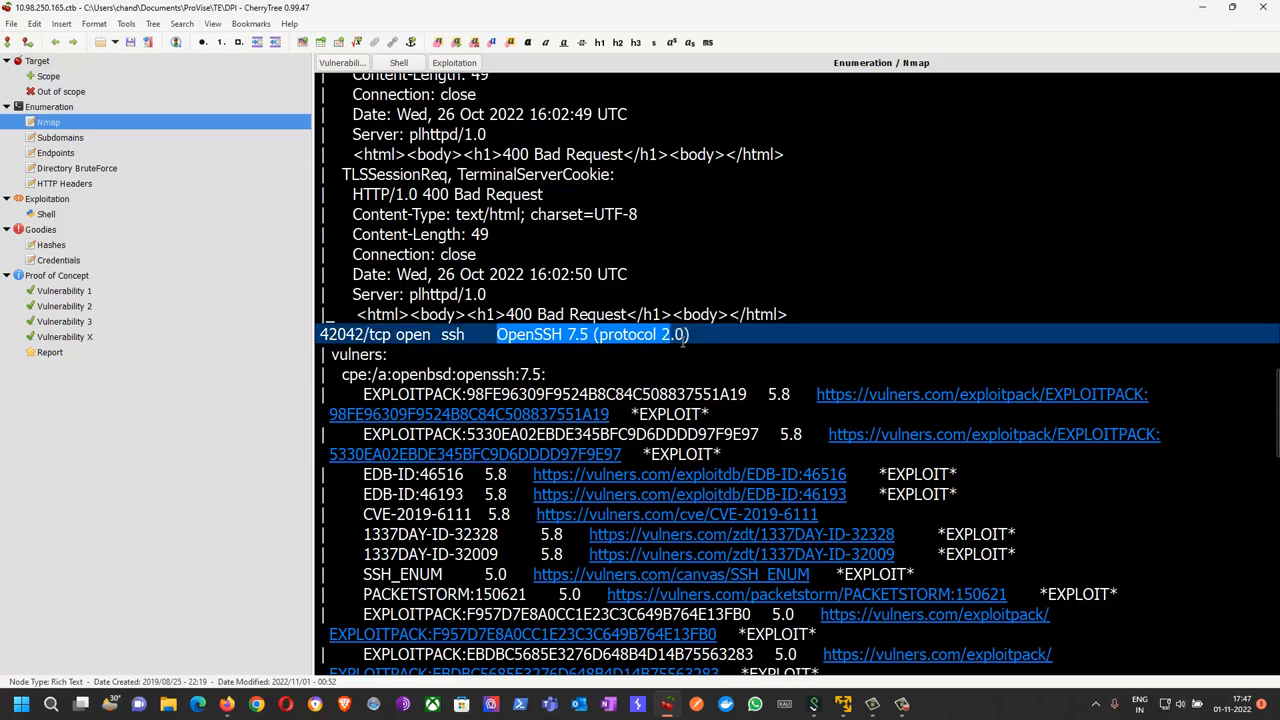
{"action": "scroll", "scroll_direction": "down", "scroll_amount": 3}
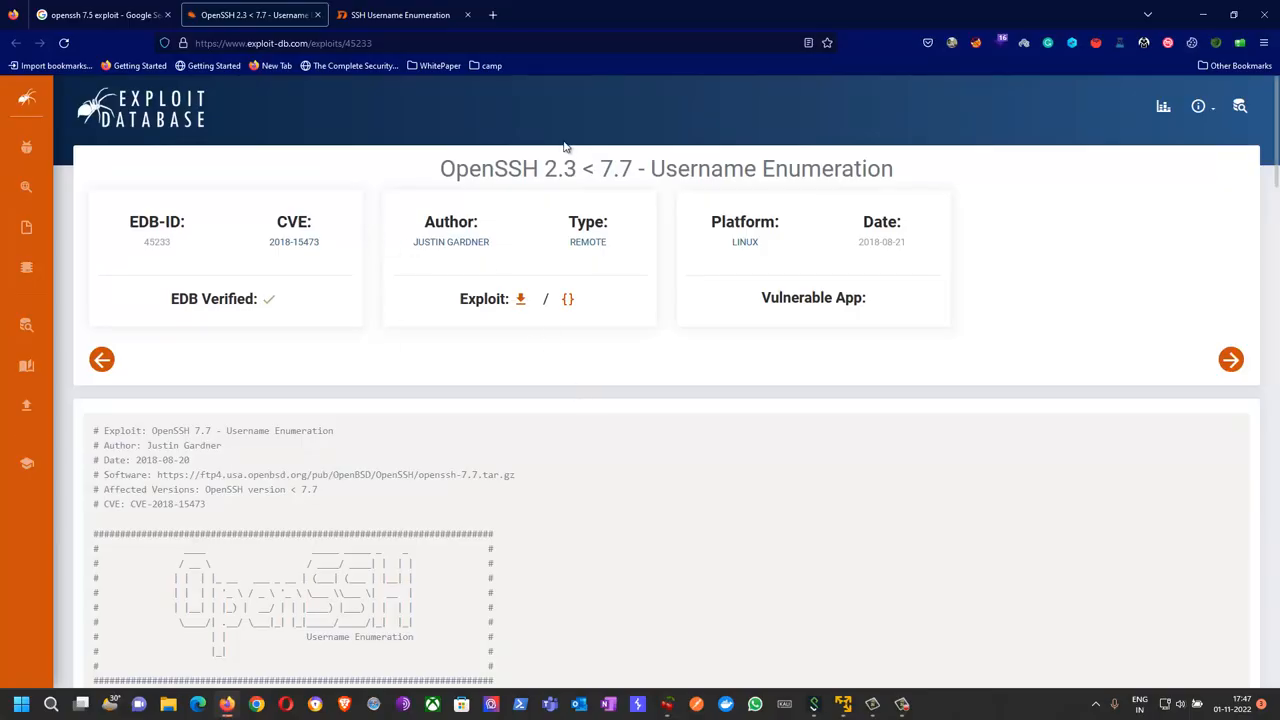
- Highlight the 'Username Enumeration' title on the exploit 45233 page, then scroll down
{"action": "left_click_drag", "start_coordinate": [440, 168], "coordinate": [620, 168]}
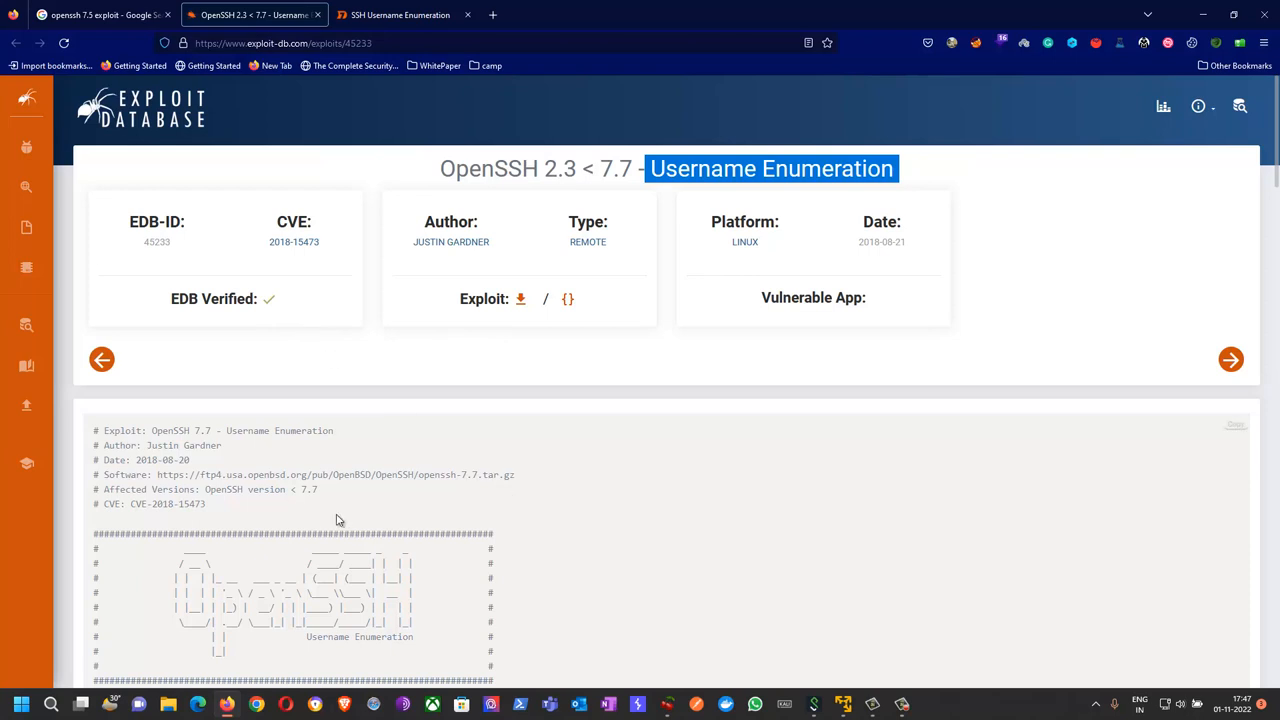
{"action": "scroll", "scroll_direction": "down", "scroll_amount": 3}
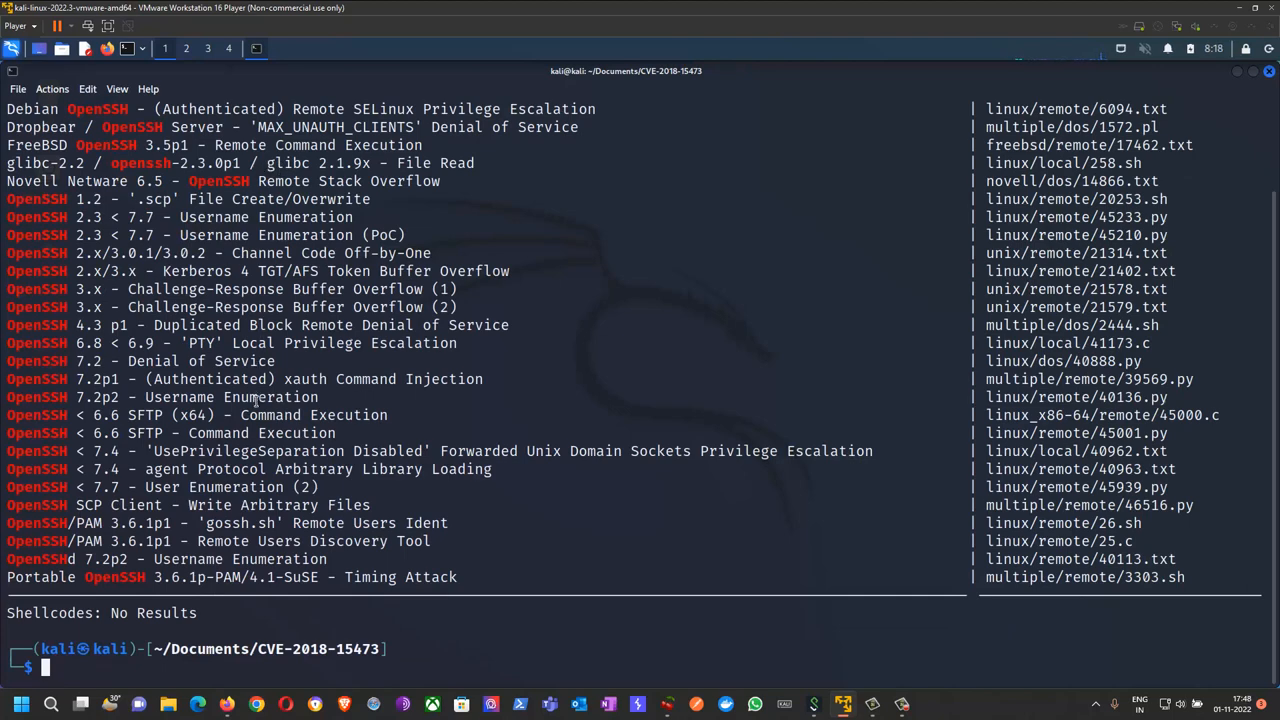
{"action": "mouse_move", "coordinate": [95, 490]}
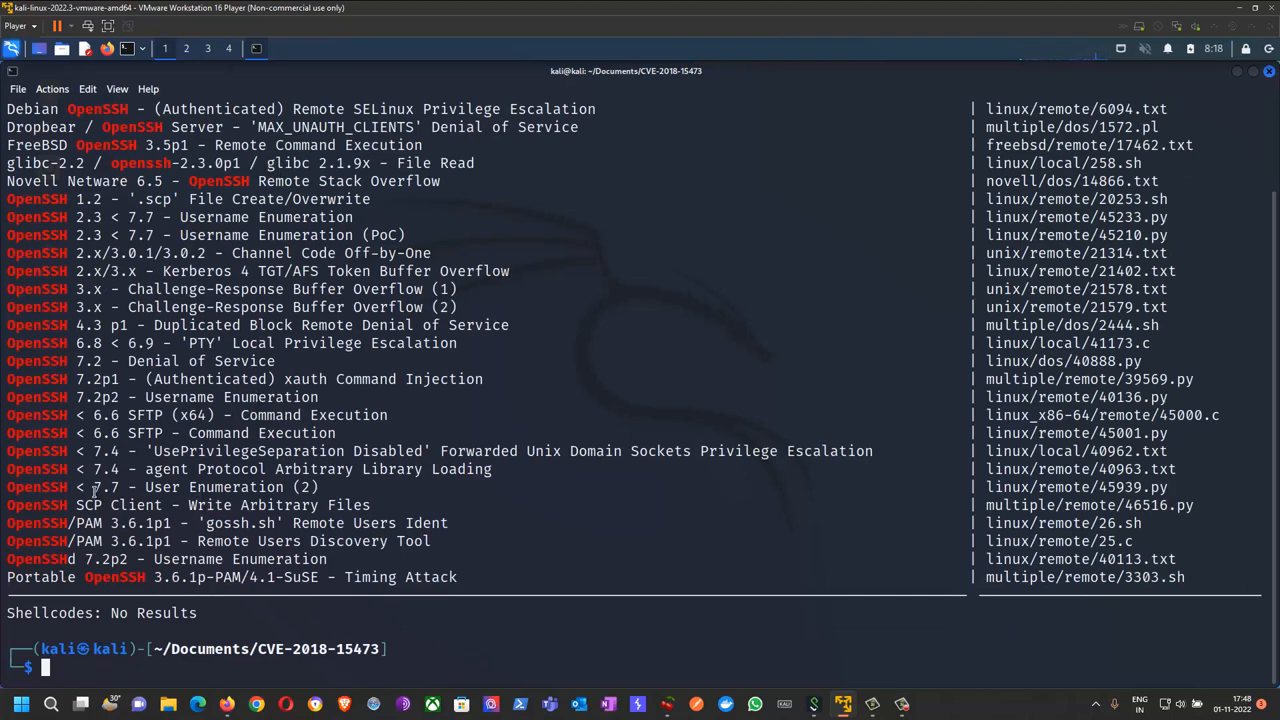
- Mark the 'OpenSSH < 7.7 - User Enumeration (2)' result and put the browser away
{"action": "double_click", "coordinate": [200, 487]}
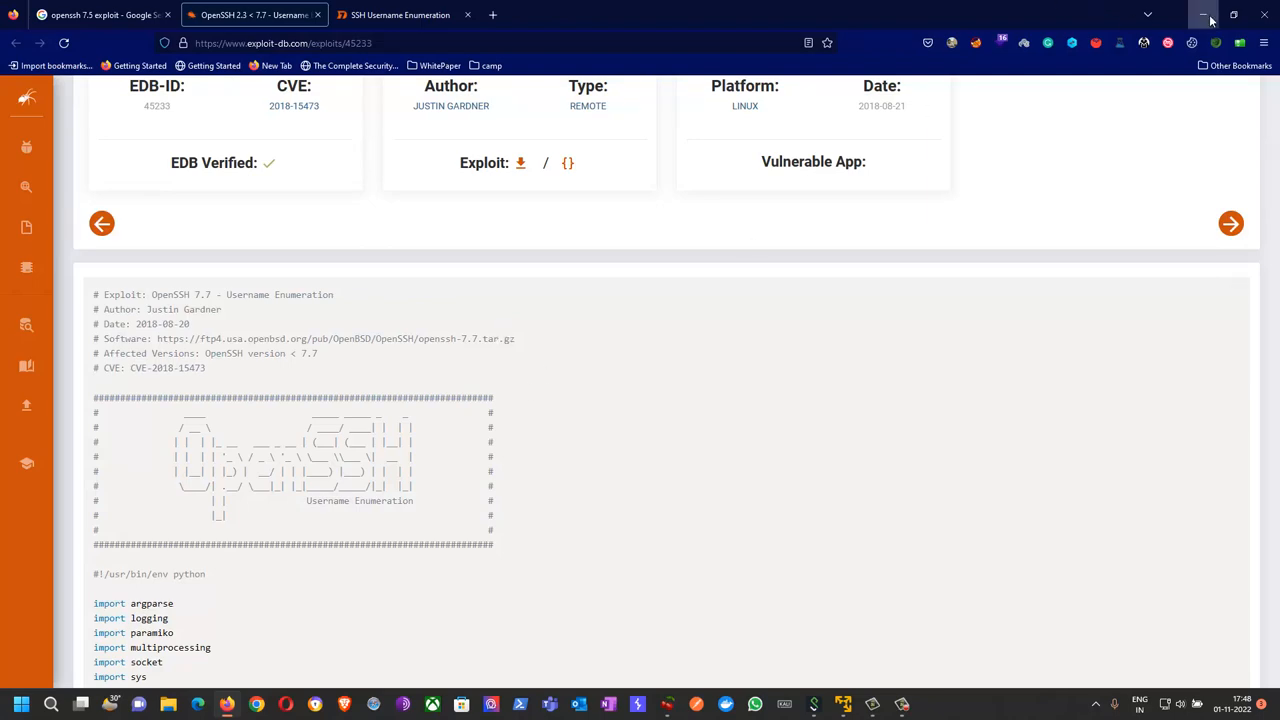
{"action": "left_click", "coordinate": [1210, 15]}
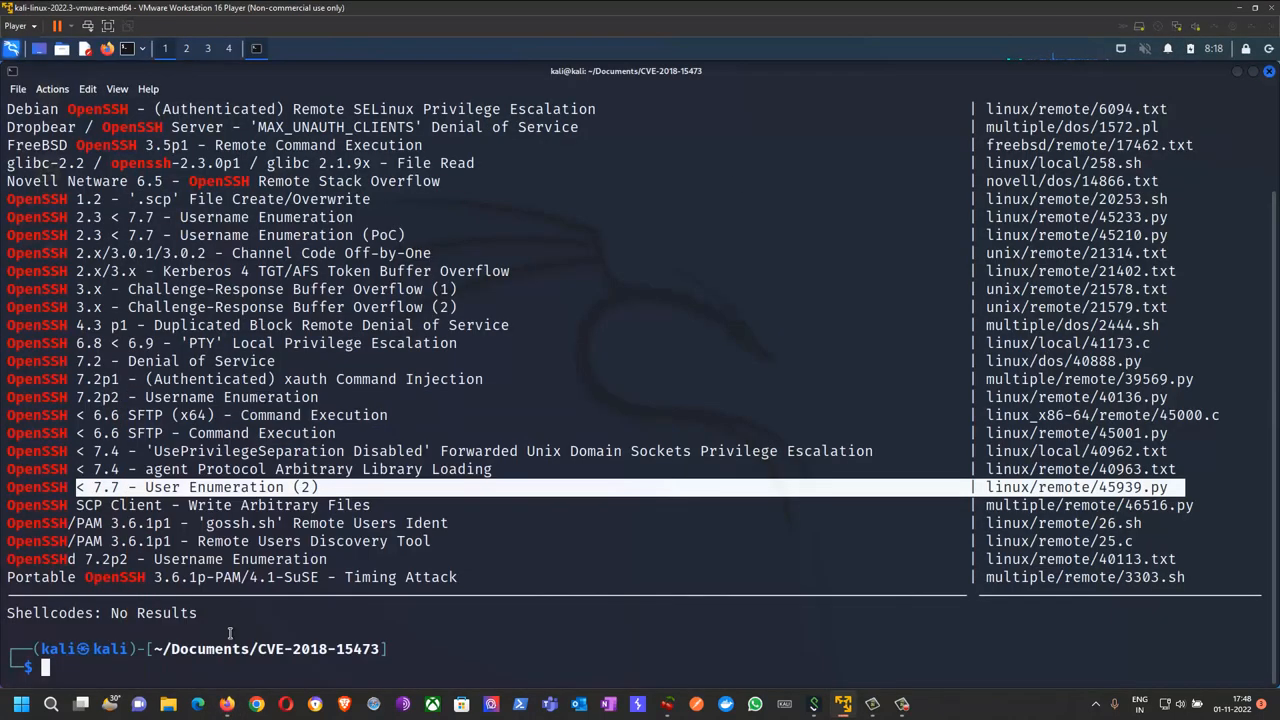
- Clear the terminal and highlight the CVE-2018-15473 script and ssh-usernames.txt wordlist names
{"action": "type", "text": "clear"}
{"action": "type", "text": "ls"}
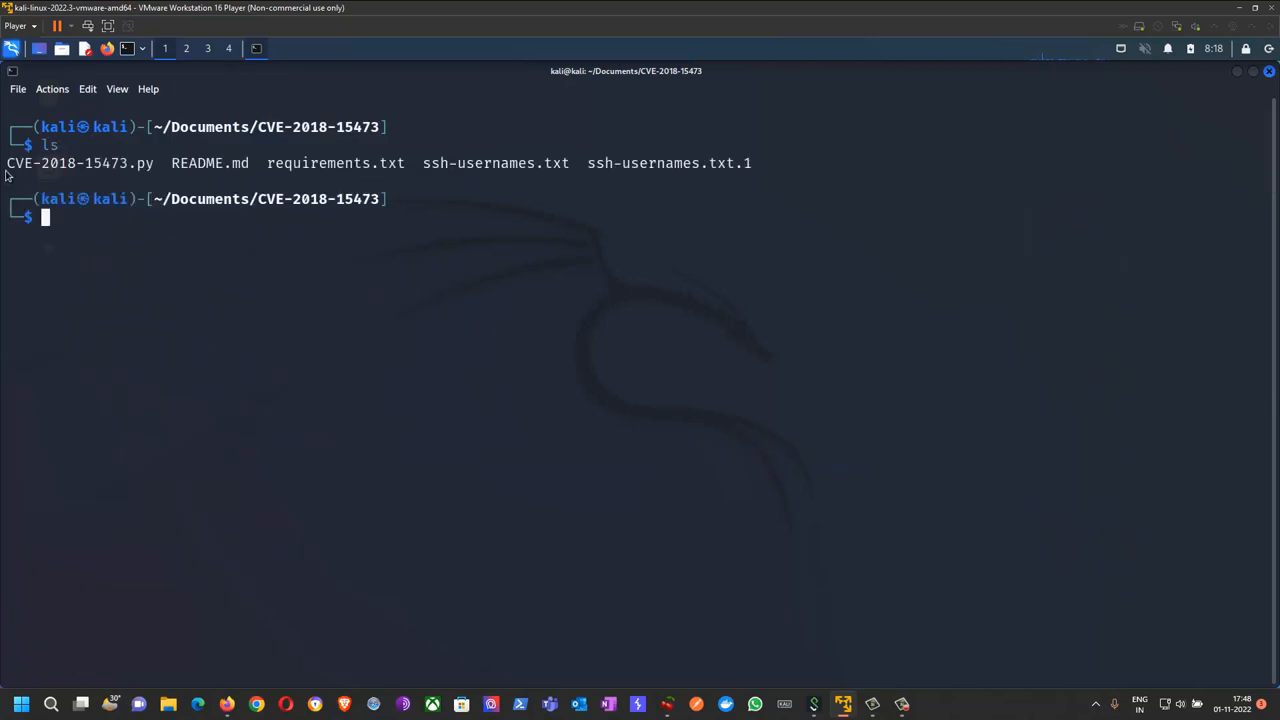
{"action": "double_click", "coordinate": [60, 163]}
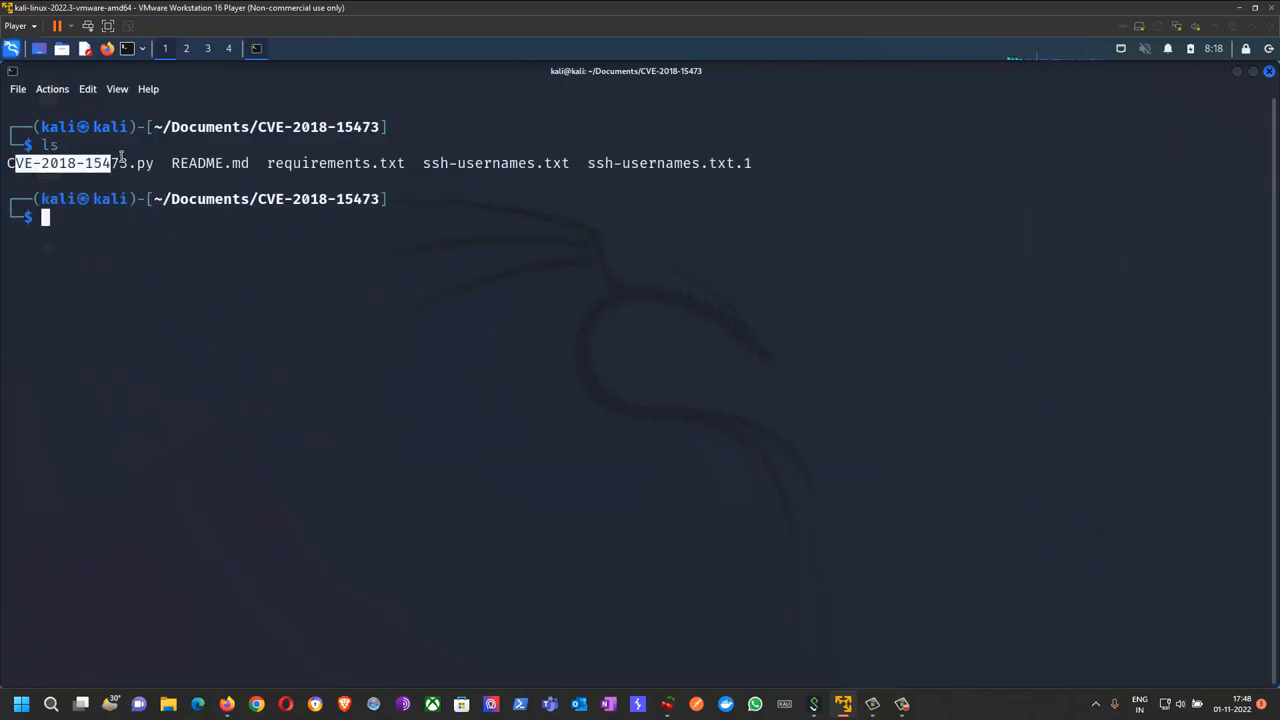
{"action": "mouse_move", "coordinate": [180, 337]}
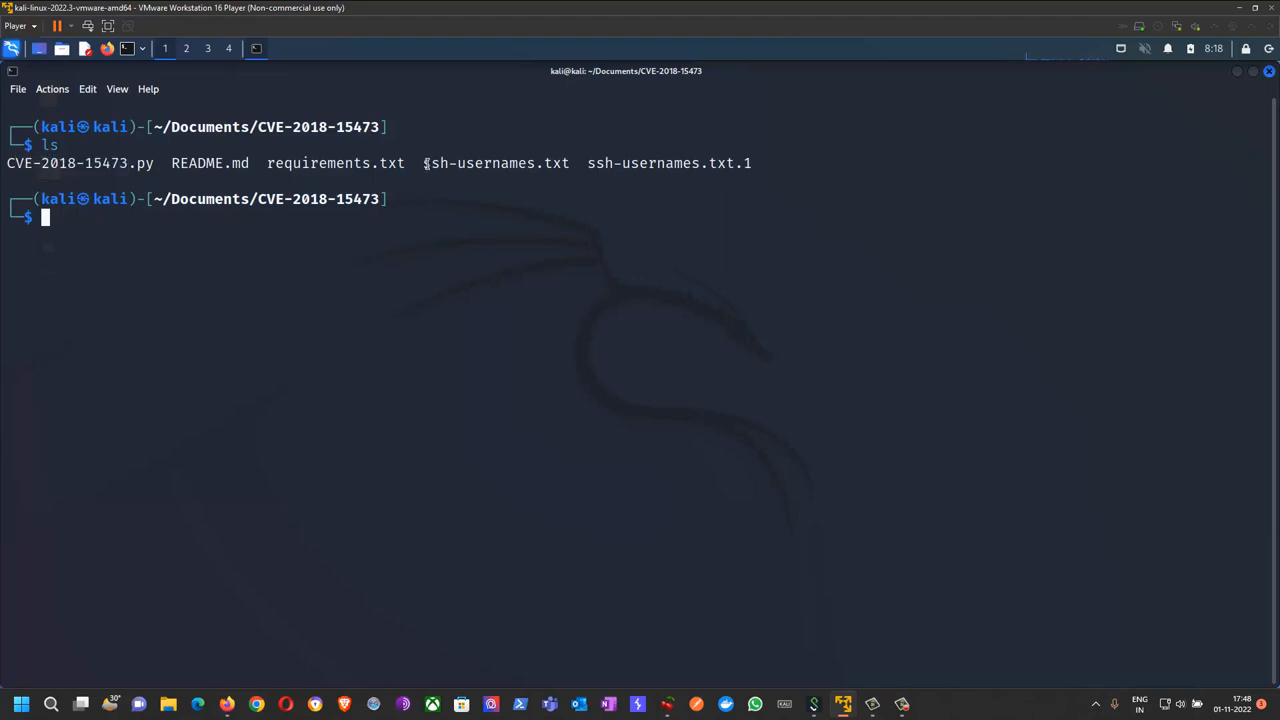
{"action": "double_click", "coordinate": [497, 163]}
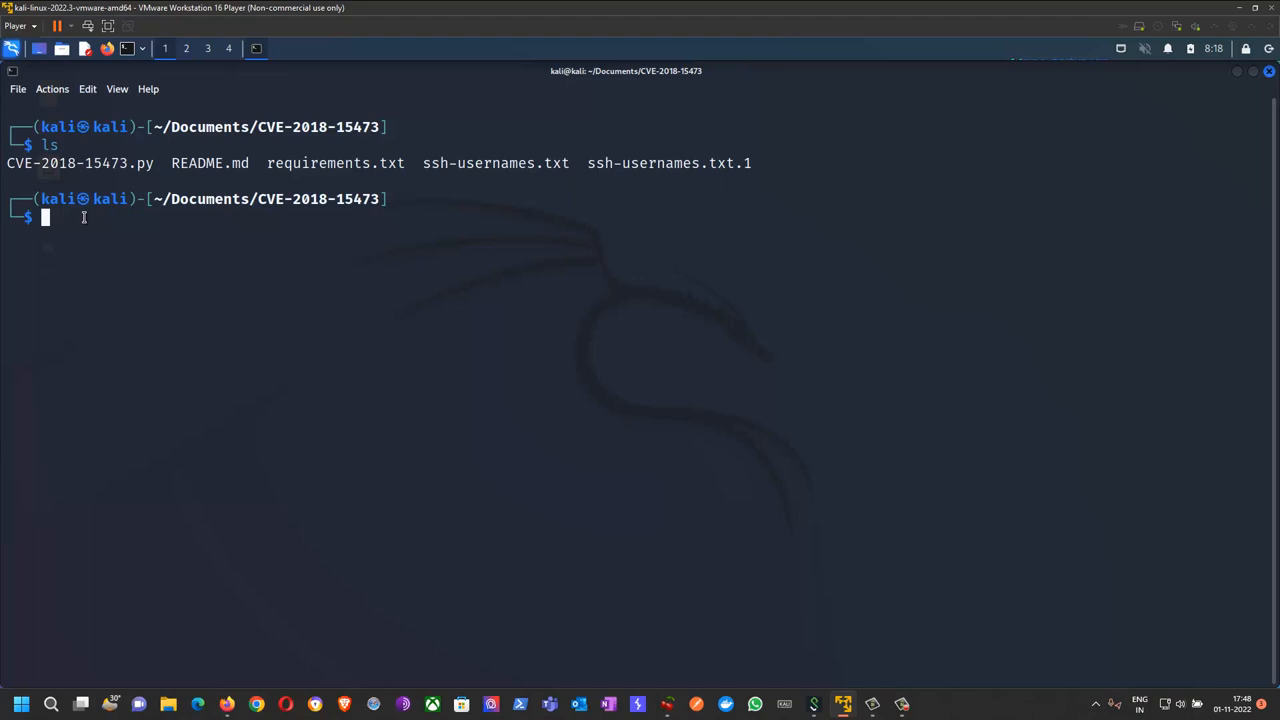
- Run 'python CVE-2018-15473.py -h' to print the script's usage options
{"action": "type", "text": "python"}
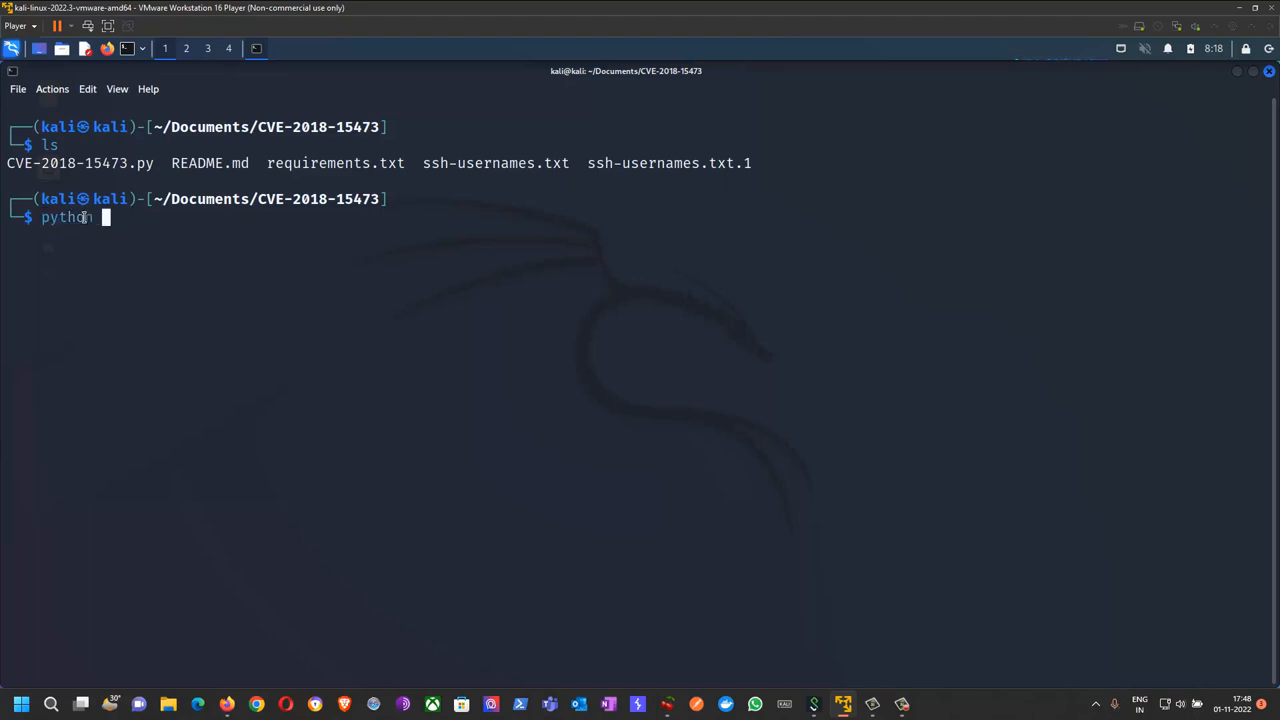
{"action": "type", "text": "CVE-2018-15473.py"}
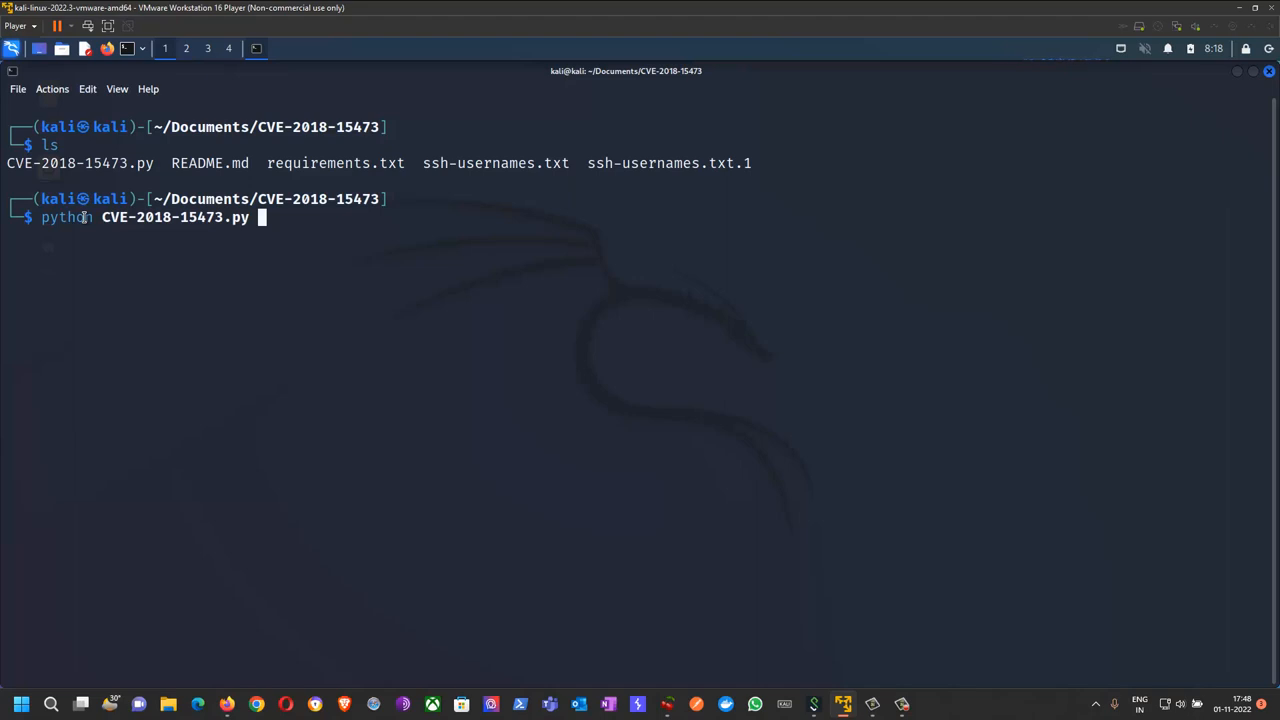
{"action": "type", "text": "-h"}
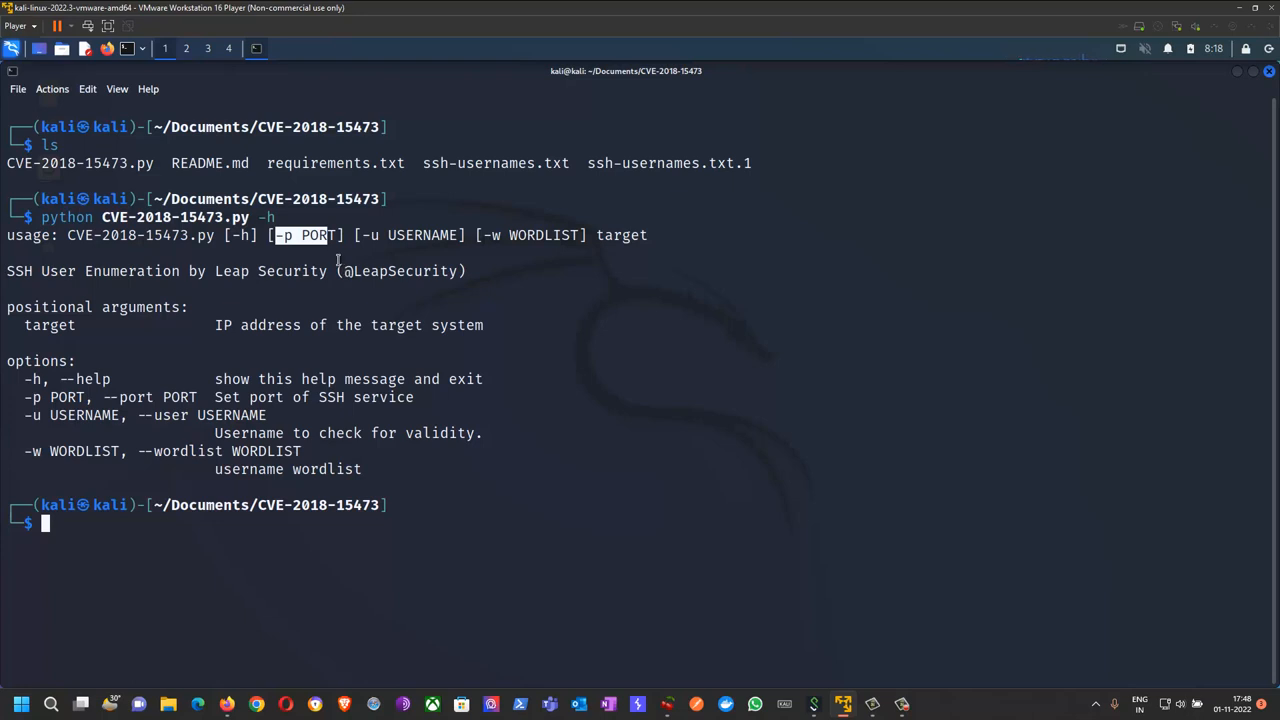
{"action": "mouse_move", "coordinate": [350, 245]}
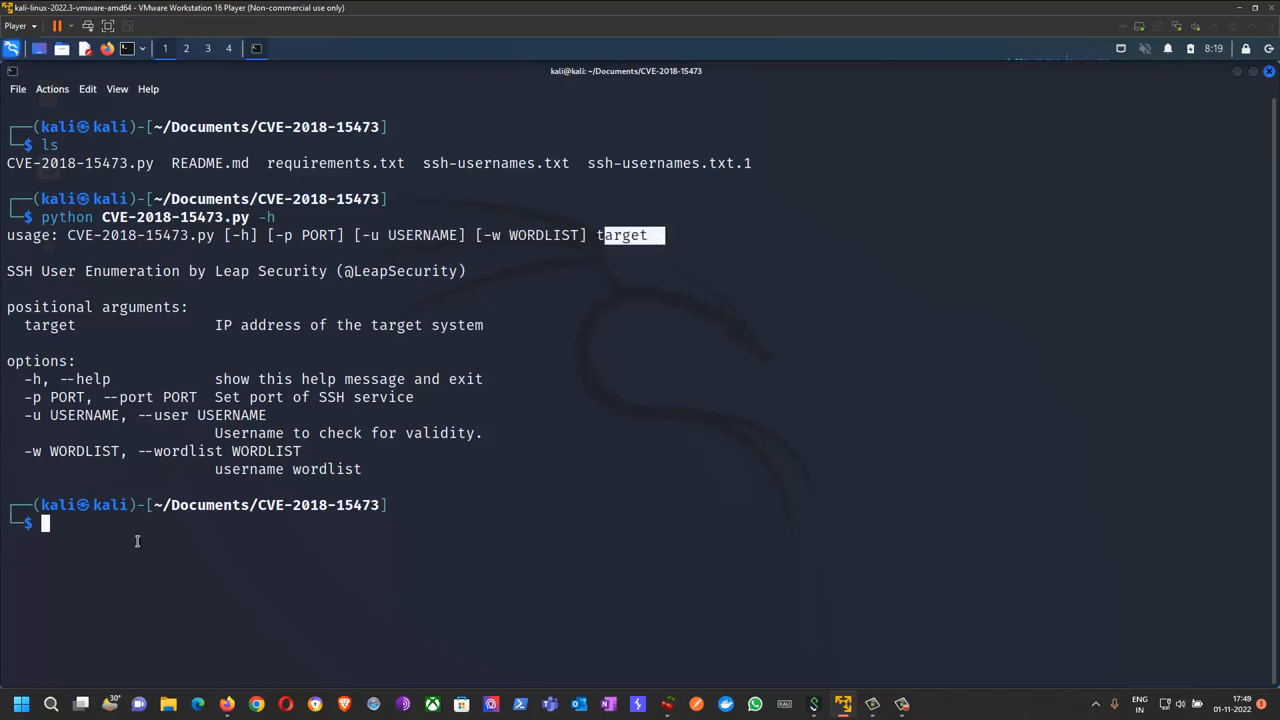
- Enter the python command with port 42042, the ssh-usernames wordlist and target 10.98.250.165
{"action": "type", "text": "p"}
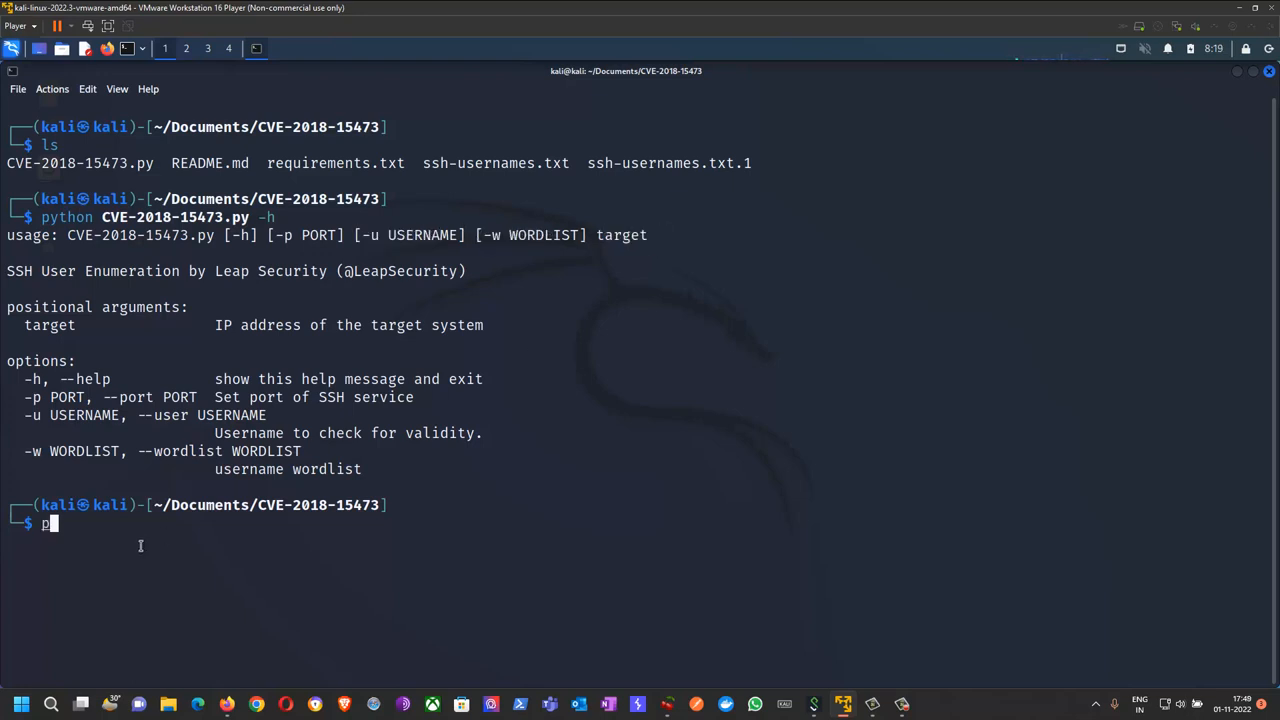
{"action": "type", "text": "ython"}
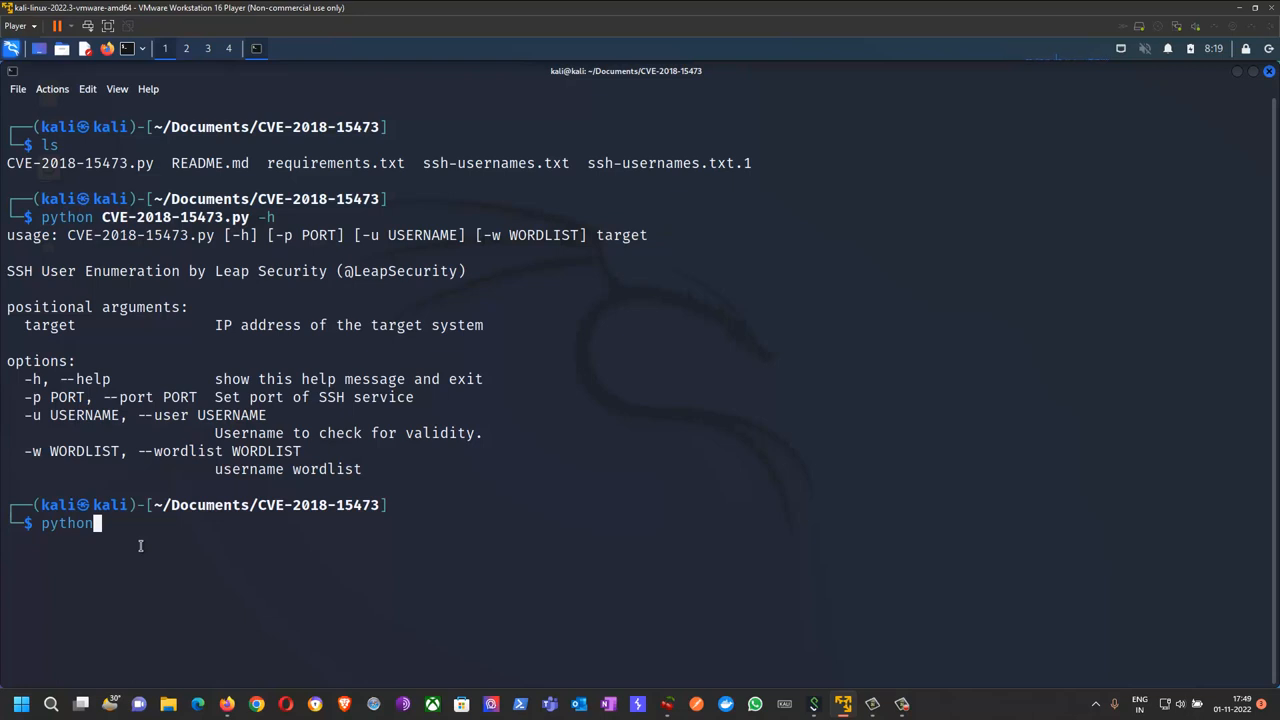
{"action": "type", "text": "-p"}
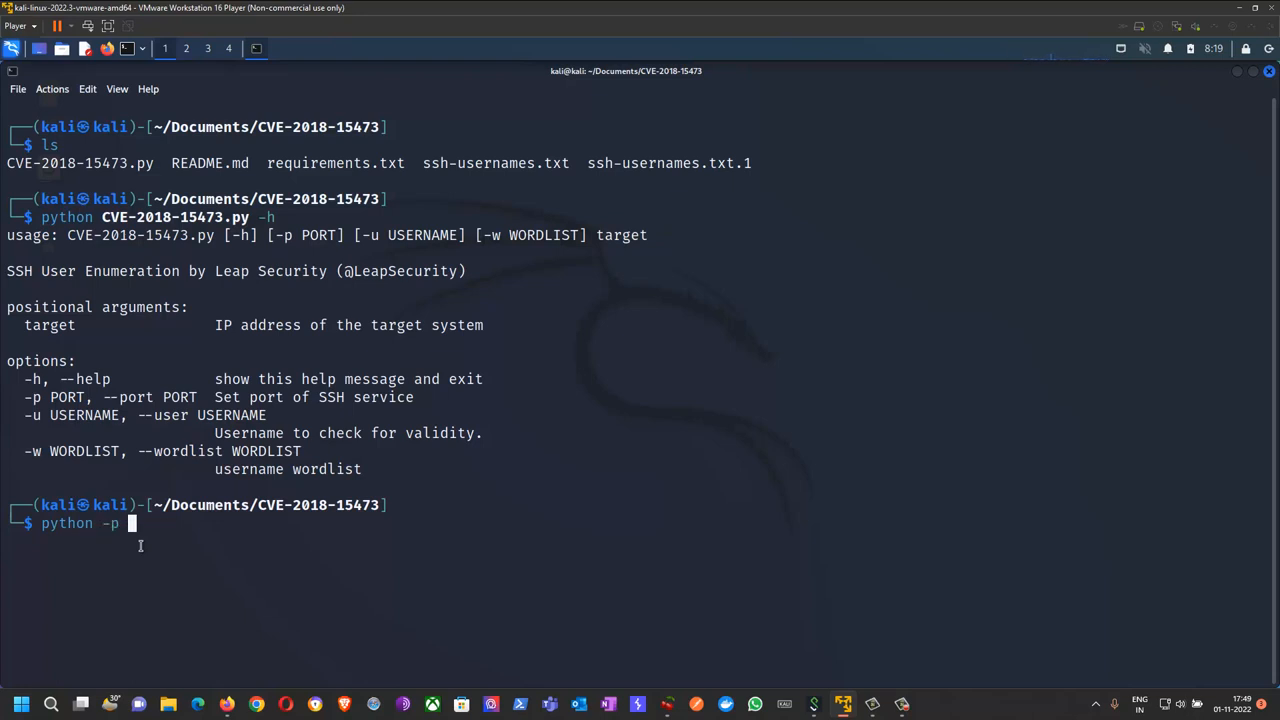
{"action": "type", "text": "42042"}
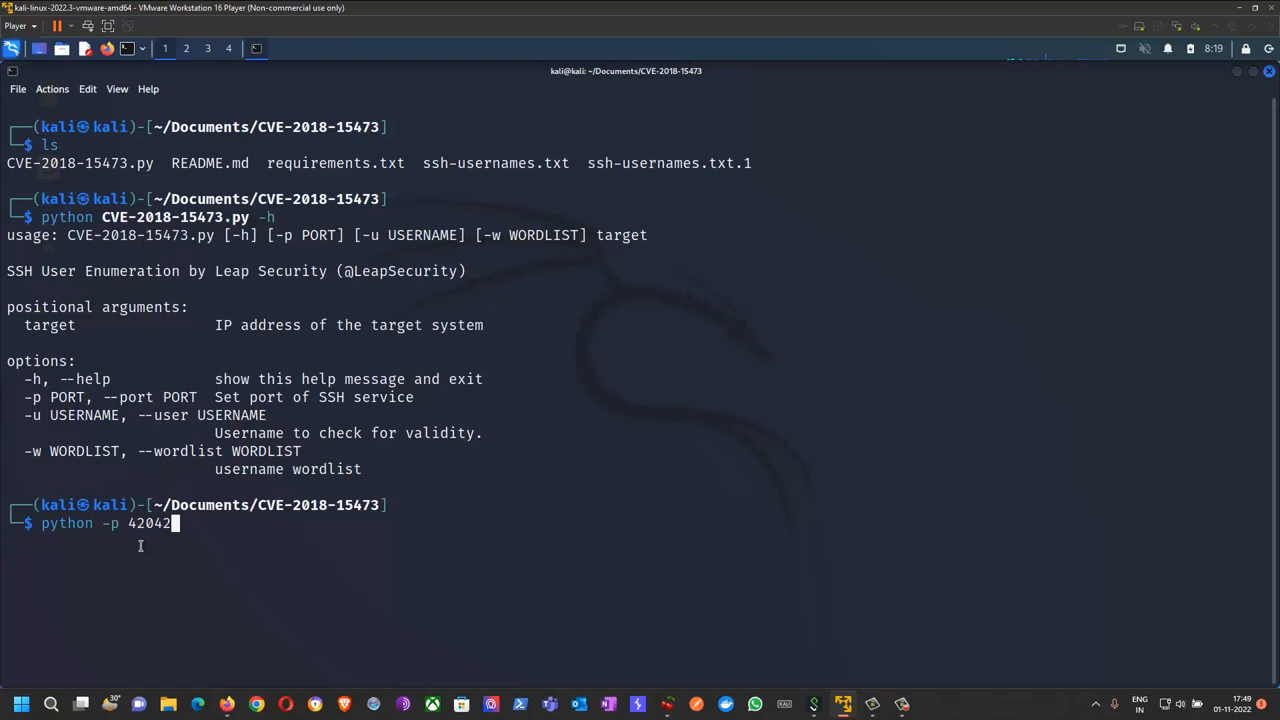
{"action": "type", "text": "-"}
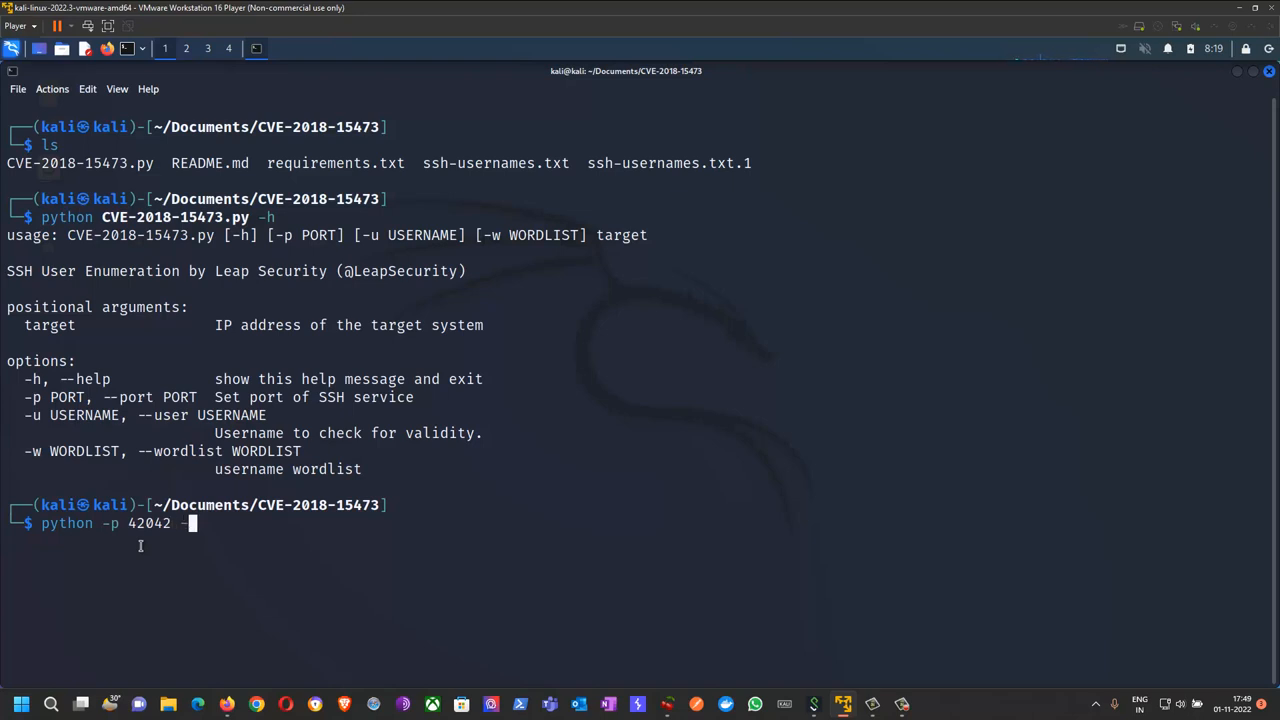
{"action": "type", "text": "w"}
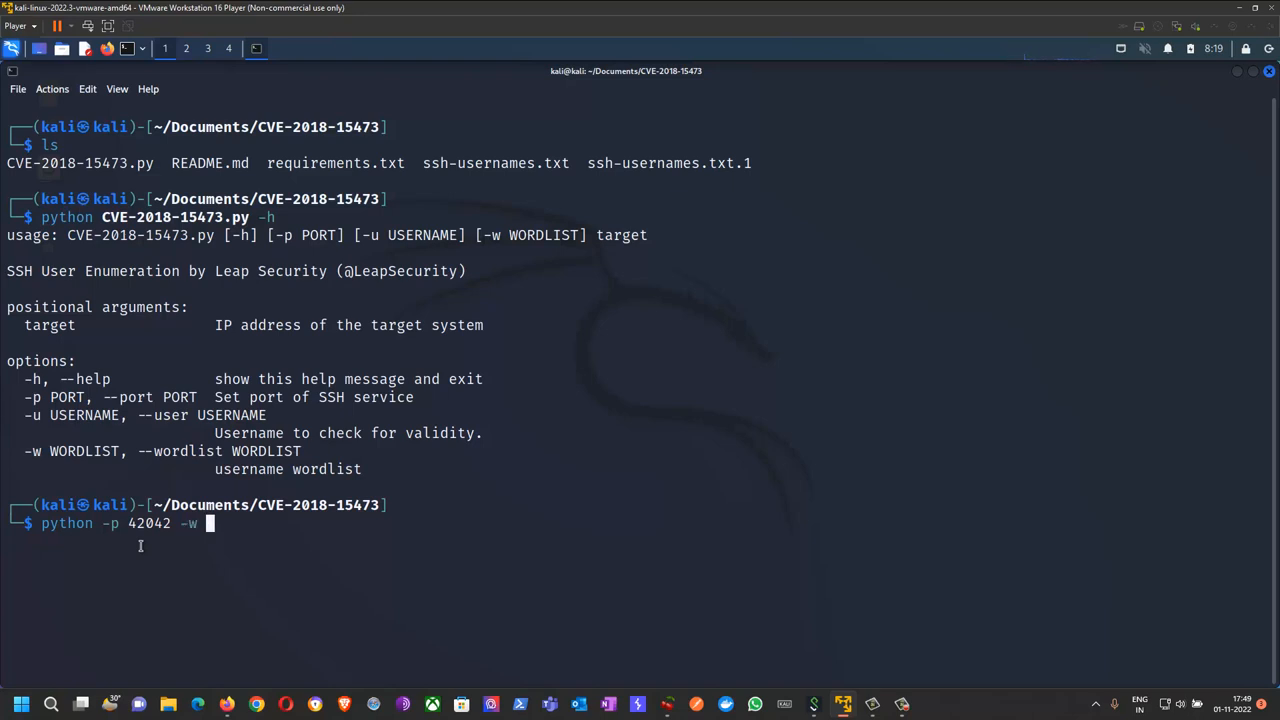
{"action": "type", "text": "ssh-usernames.txt."}
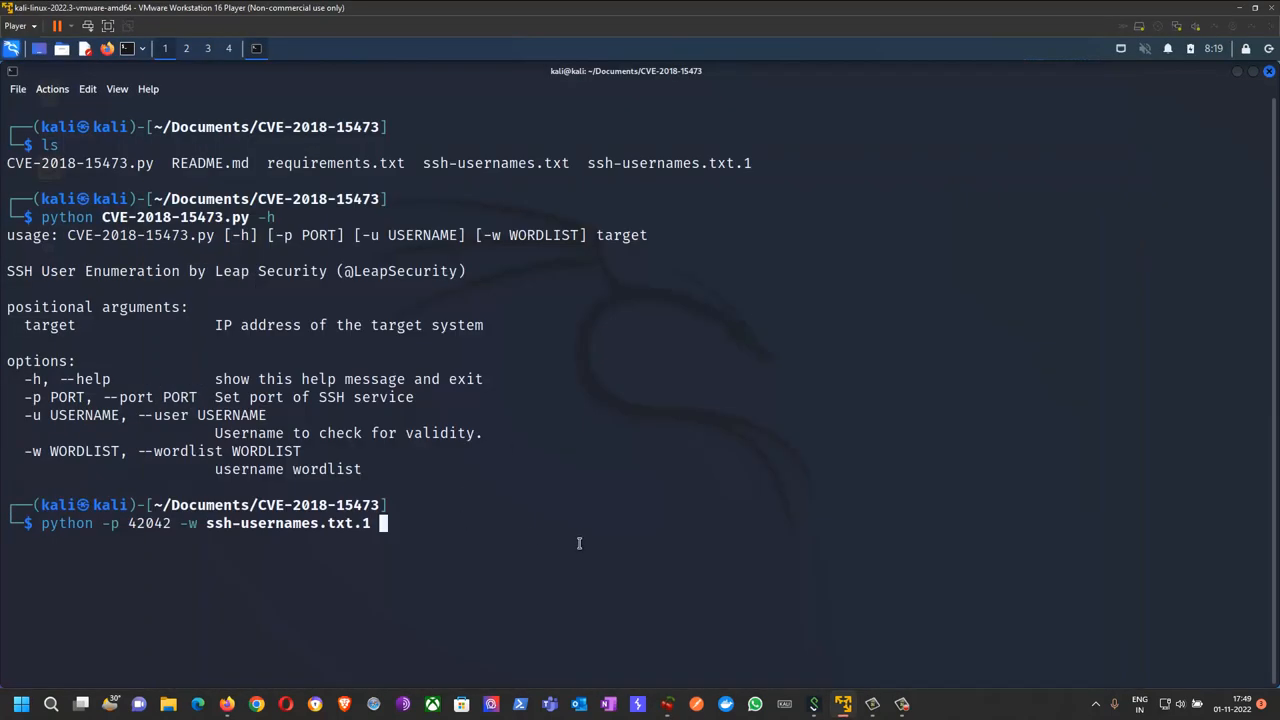
{"action": "type", "text": "10.98.250.165"}
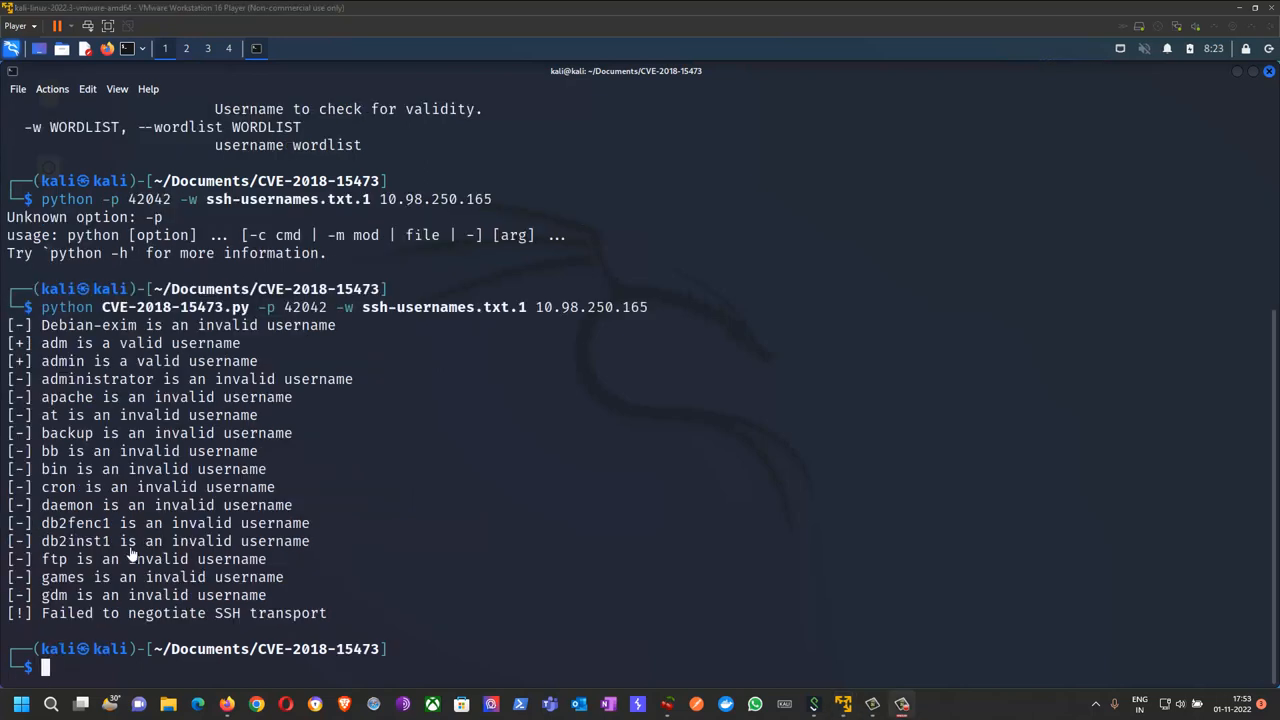
{"action": "mouse_move", "coordinate": [205, 577]}
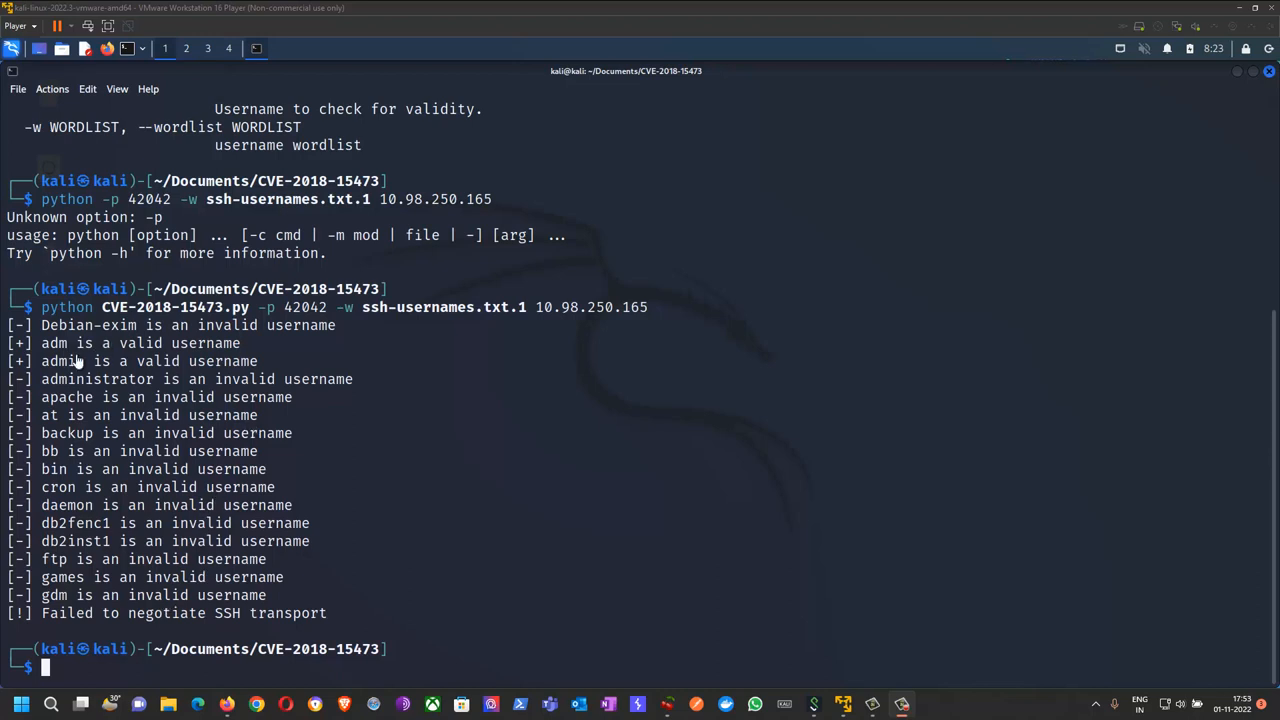
{"action": "mouse_move", "coordinate": [77, 360]}
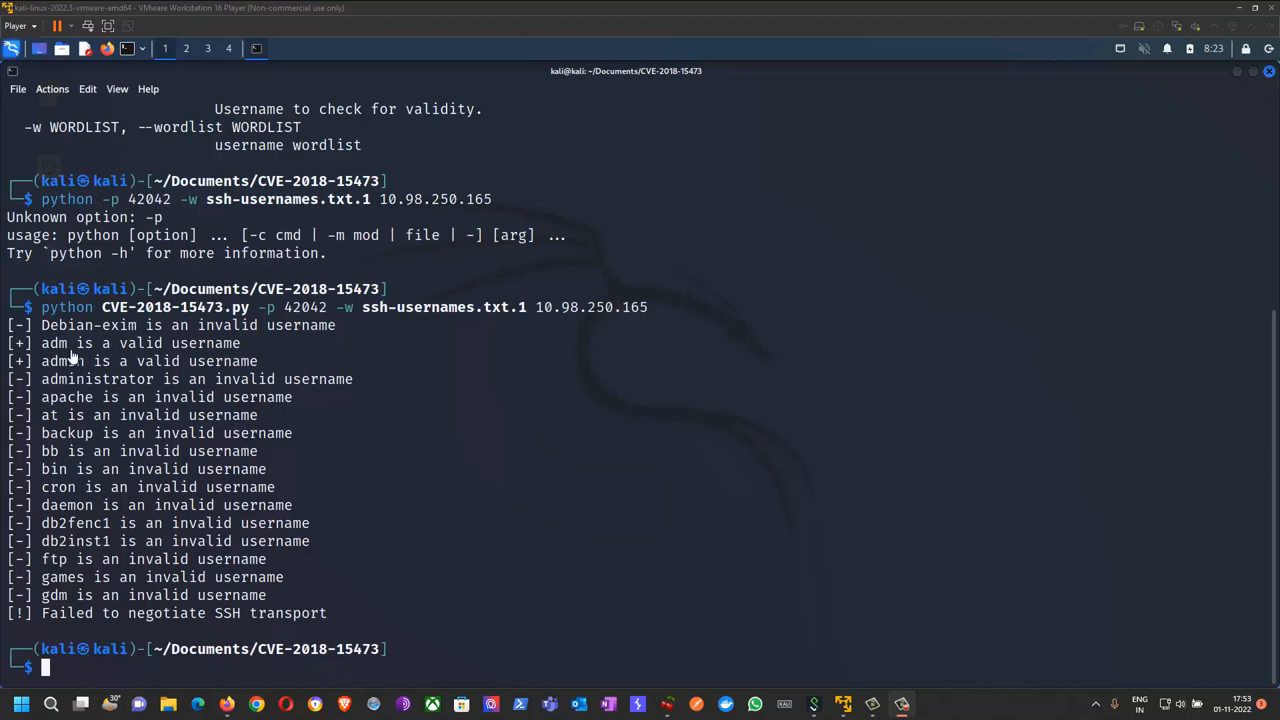
{"action": "mouse_move", "coordinate": [303, 436]}
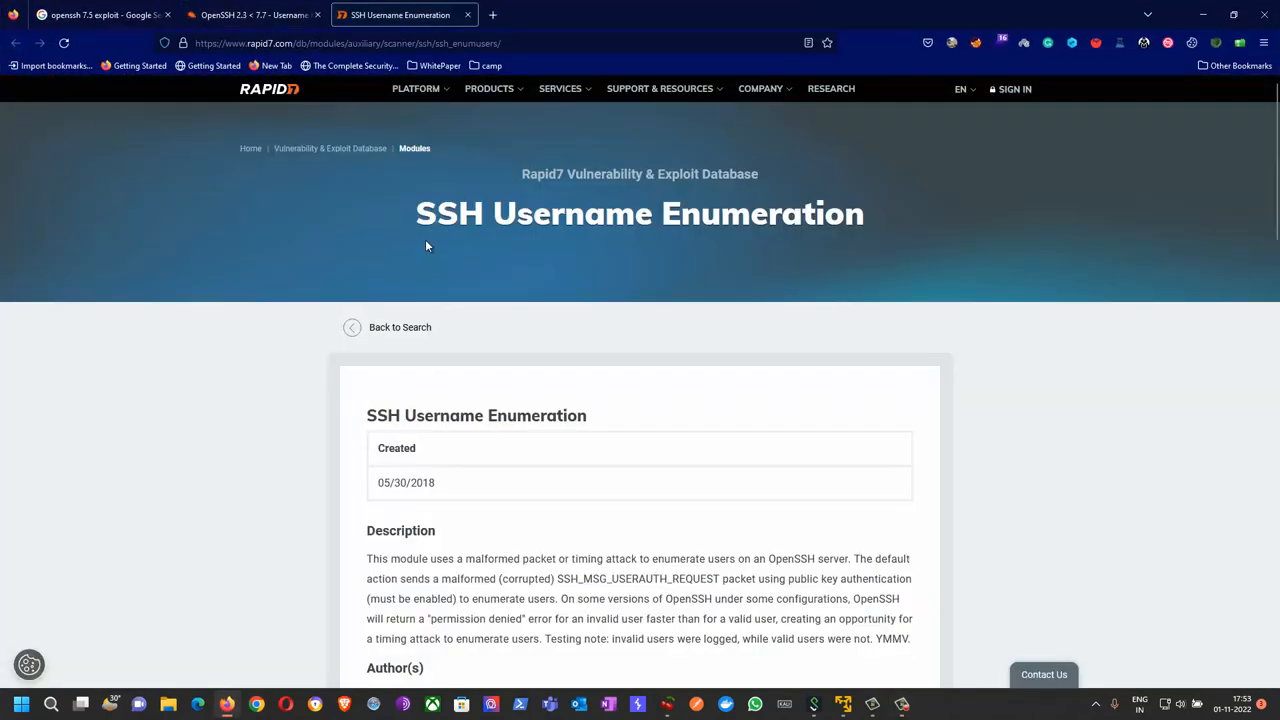
- Scroll through the Rapid7 SSH Username Enumeration page to review its Metasploit usage
{"action": "scroll", "scroll_direction": "down", "scroll_amount": 3}
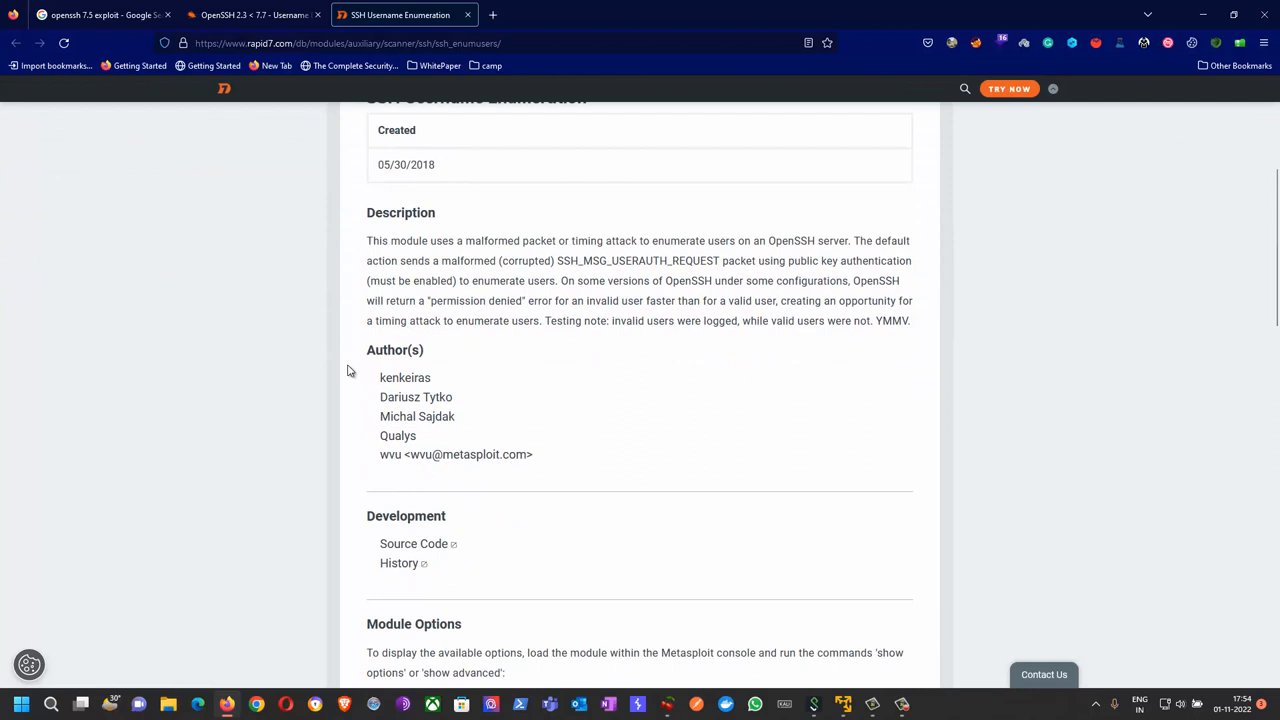
{"action": "scroll", "scroll_direction": "down", "scroll_amount": 3}
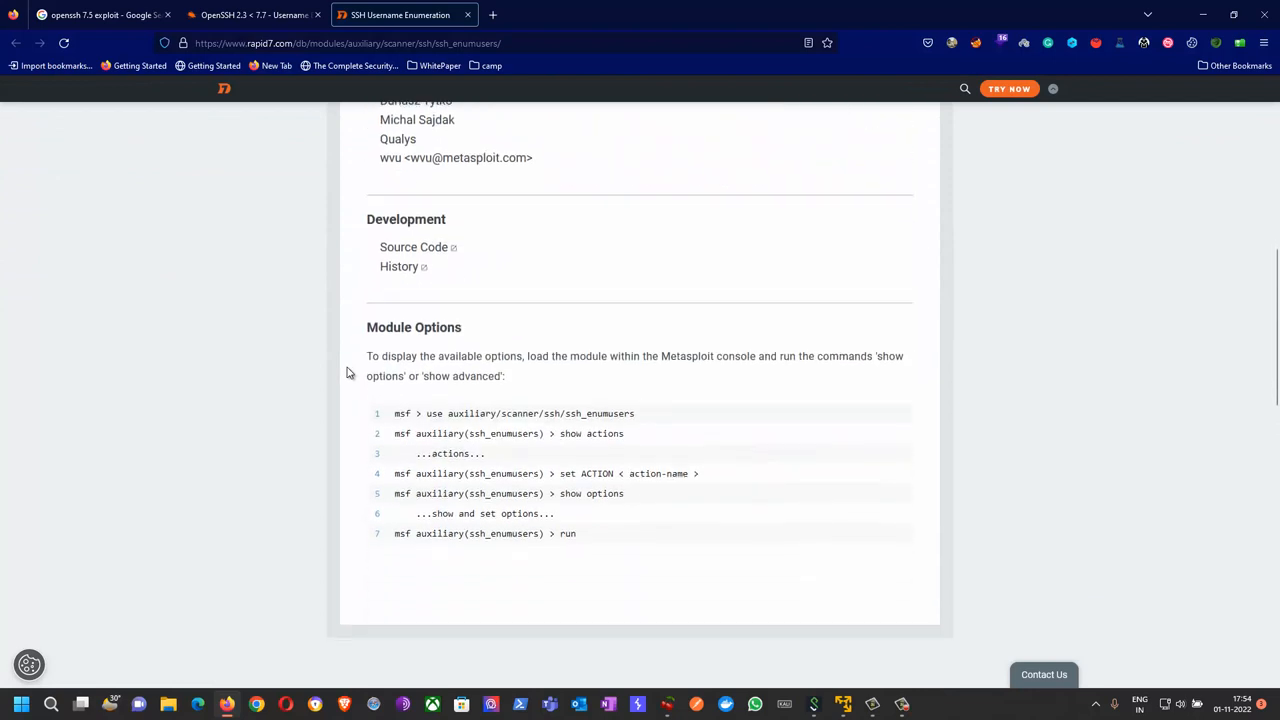
{"action": "scroll", "scroll_direction": "down", "scroll_amount": 3}
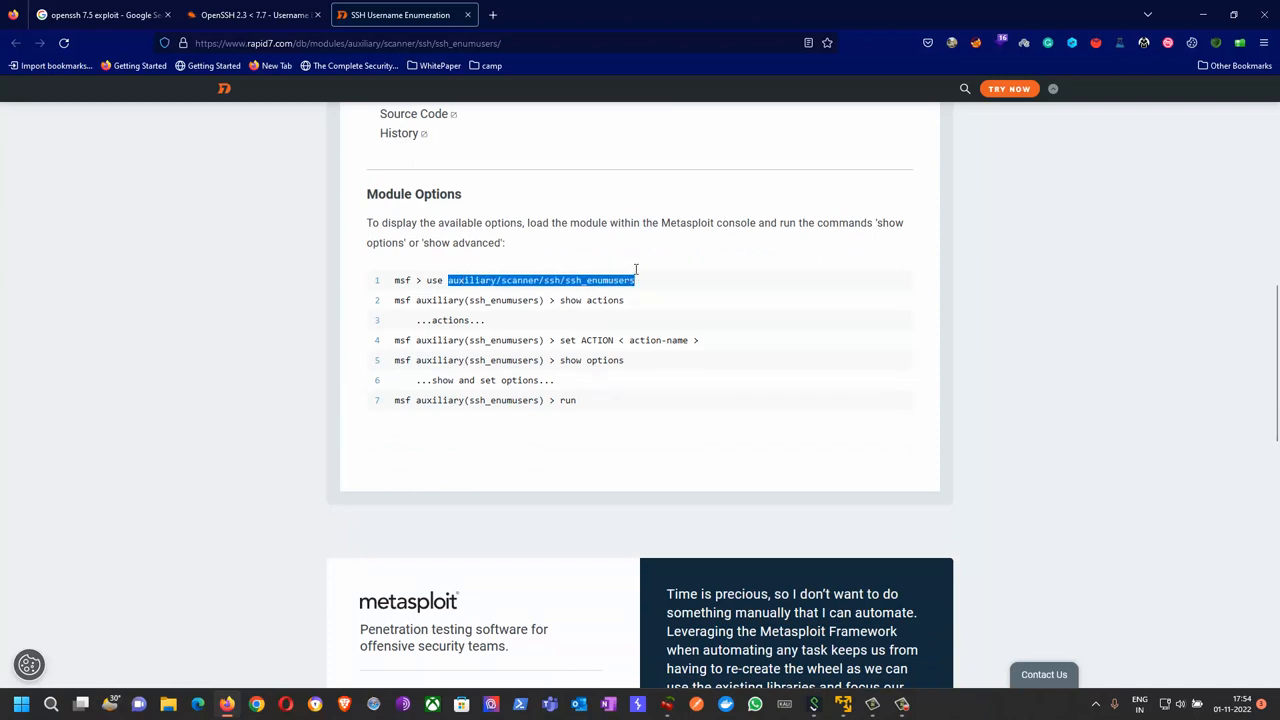
{"action": "scroll", "scroll_direction": "down", "scroll_amount": 3}
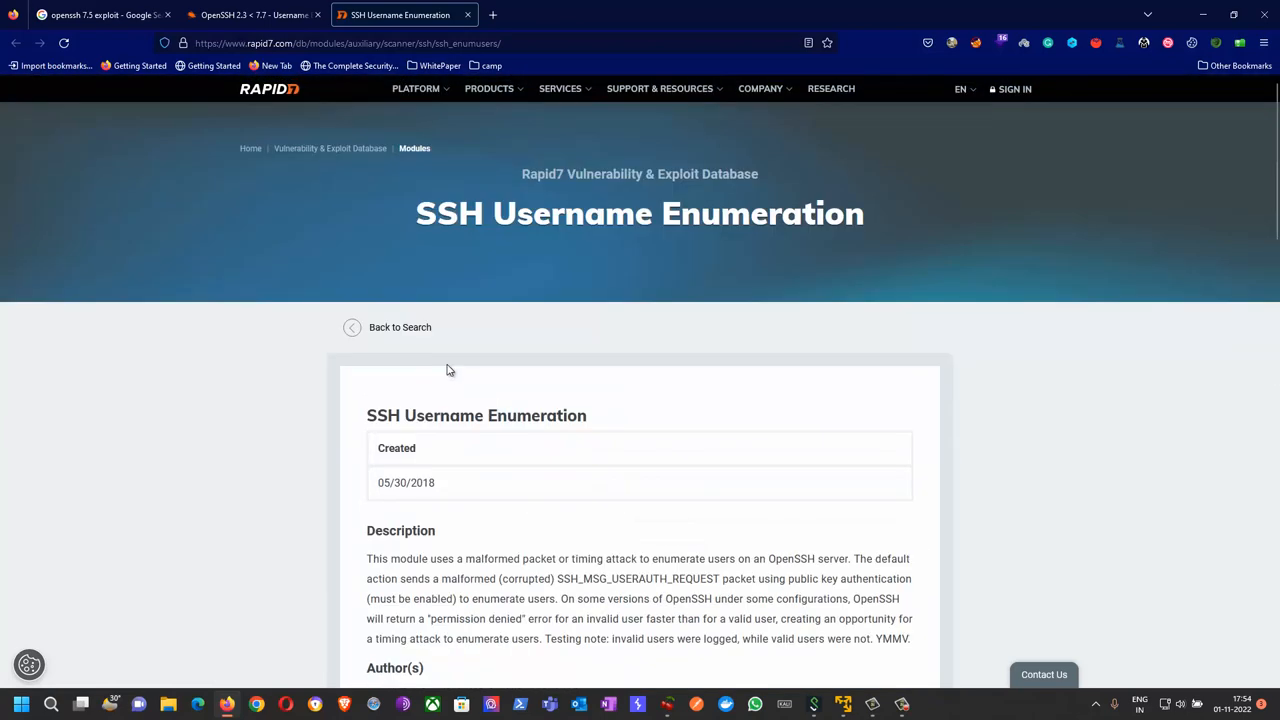
{"action": "mouse_move", "coordinate": [214, 397]}
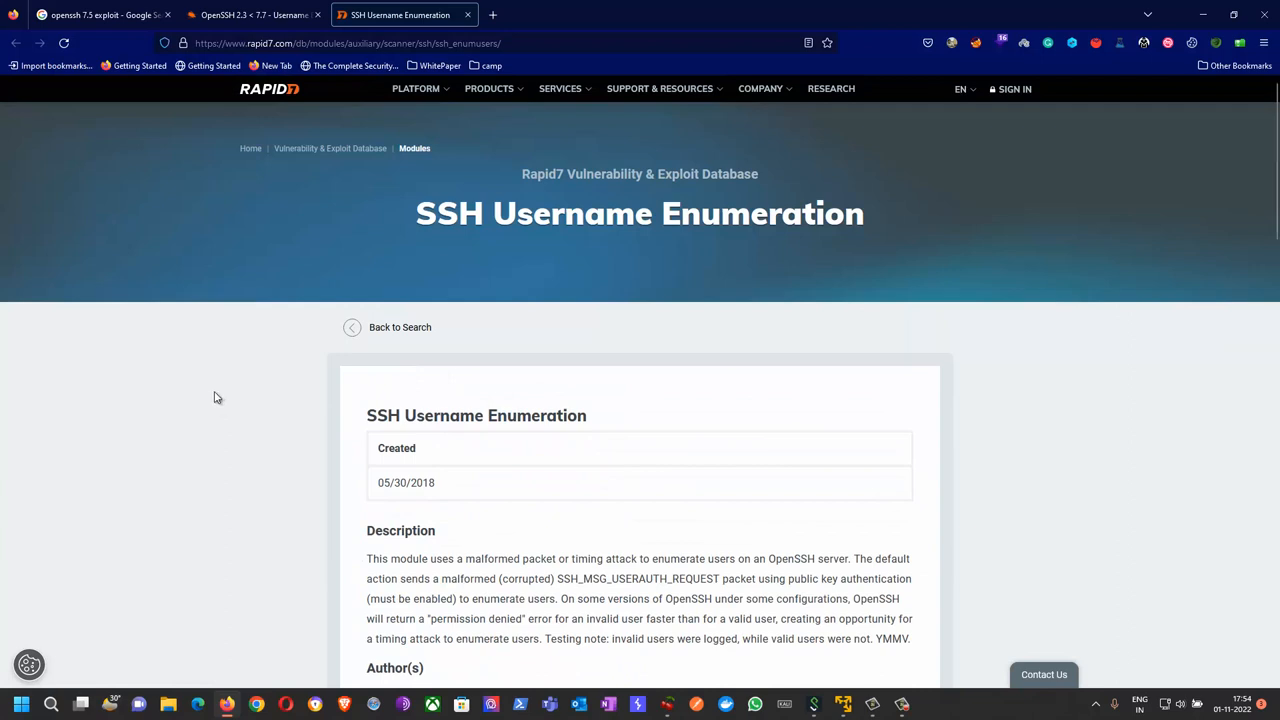